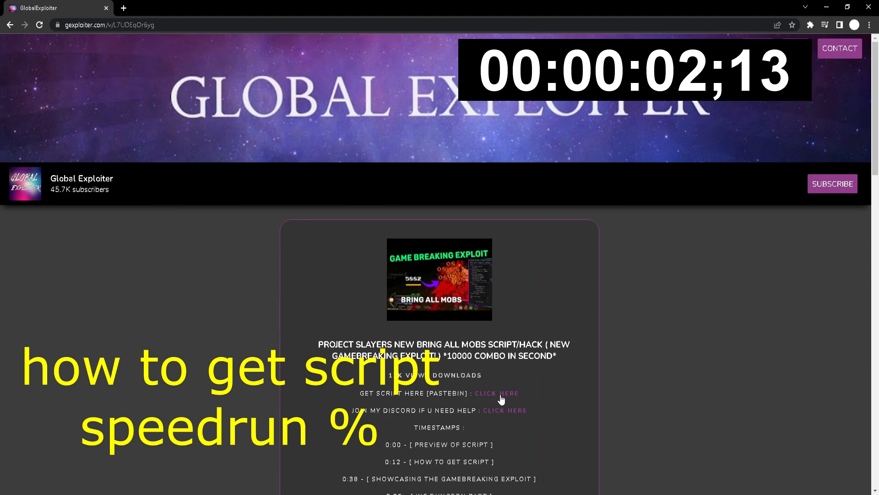
# - Follow the Pastebin script link to Linkvertise and choose Free Access
pyautogui.click(495, 393)
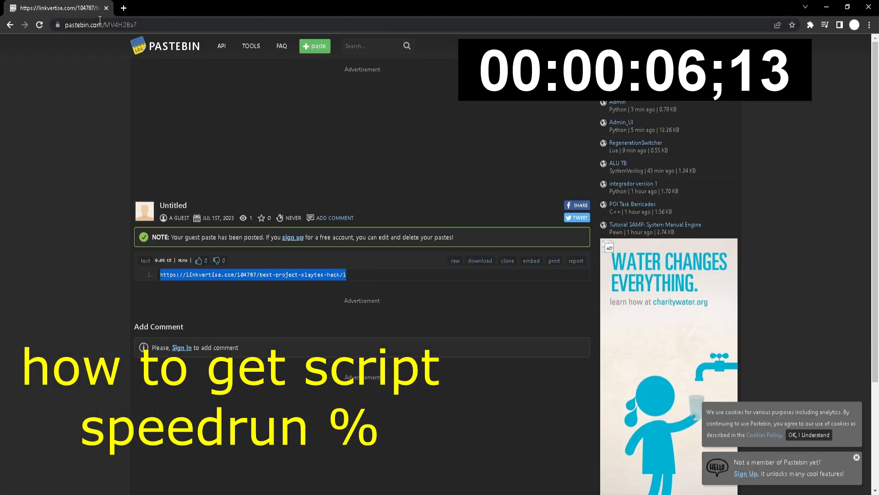
pyautogui.click(252, 275)
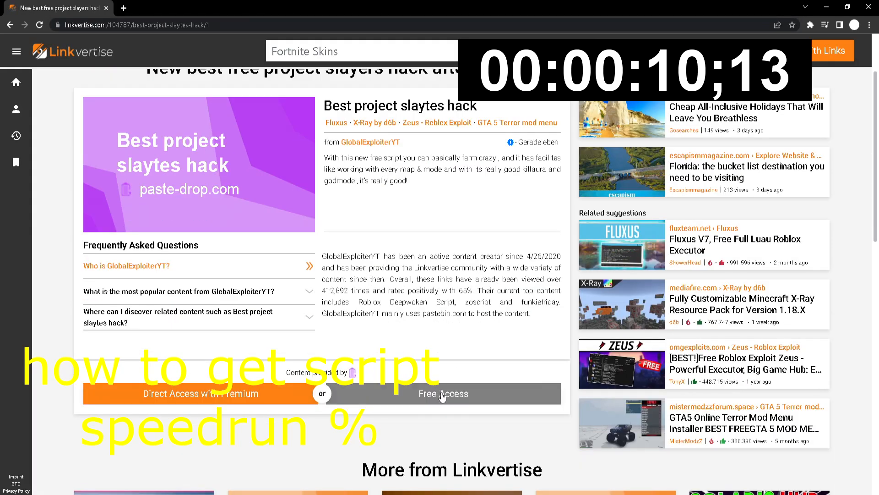
pyautogui.click(443, 392)
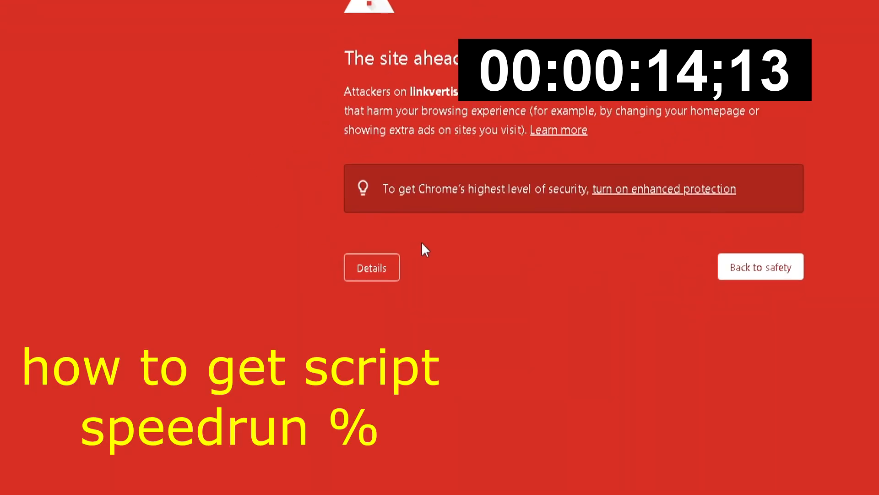
# - Bypass Chrome's dangerous-site warning via Details and 'visit this site'
pyautogui.click(371, 267)
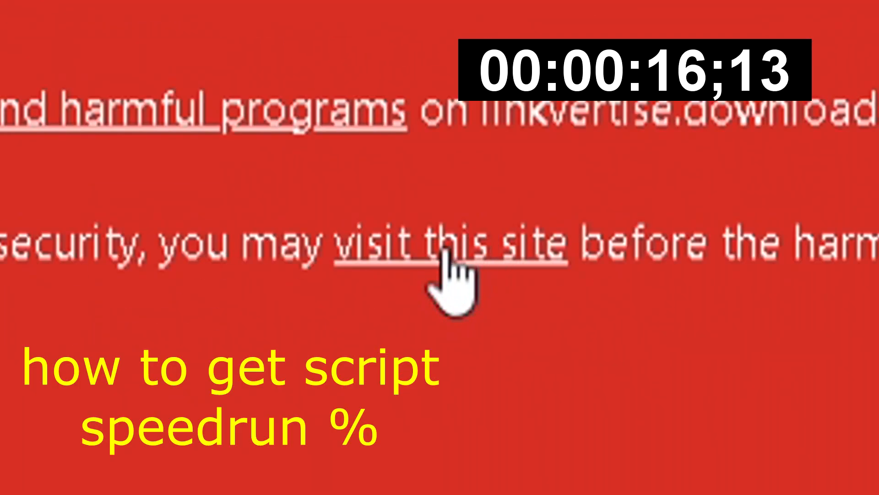
pyautogui.click(437, 242)
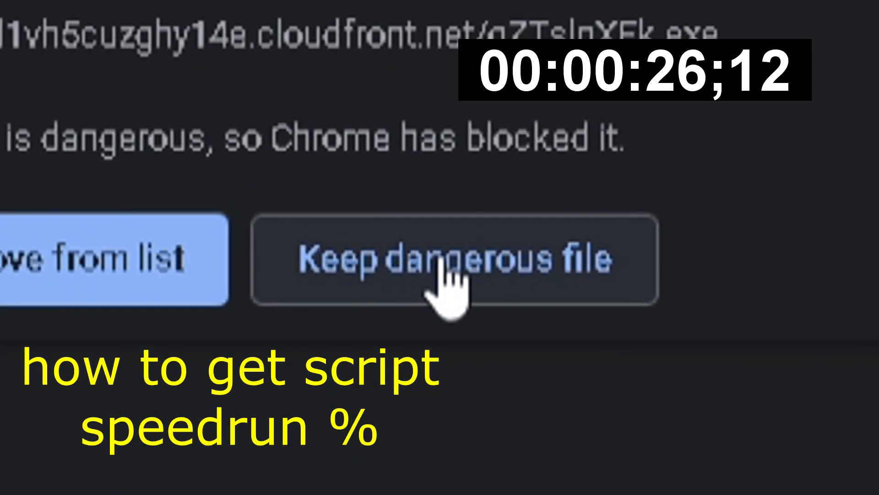
# - Keep the flagged download, then advance Linkvertise's download manager and accept the Opera offer
pyautogui.click(455, 259)
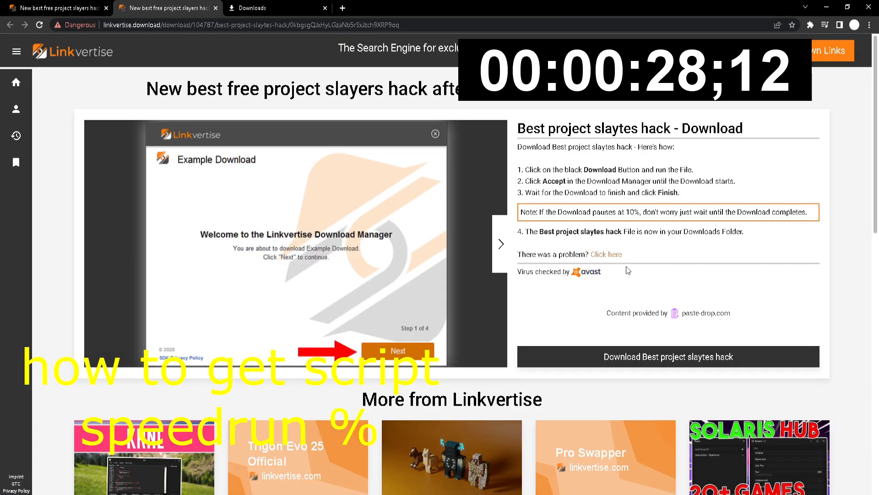
pyautogui.moveTo(206, 215)
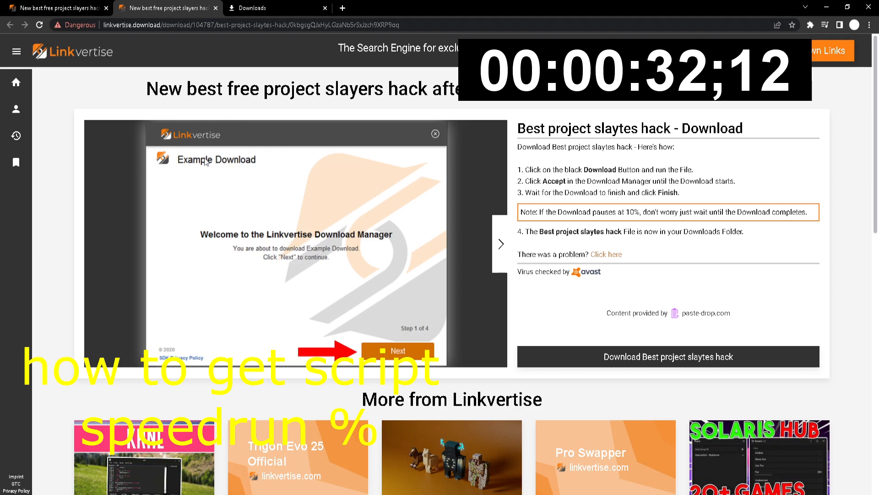
pyautogui.moveTo(452, 287)
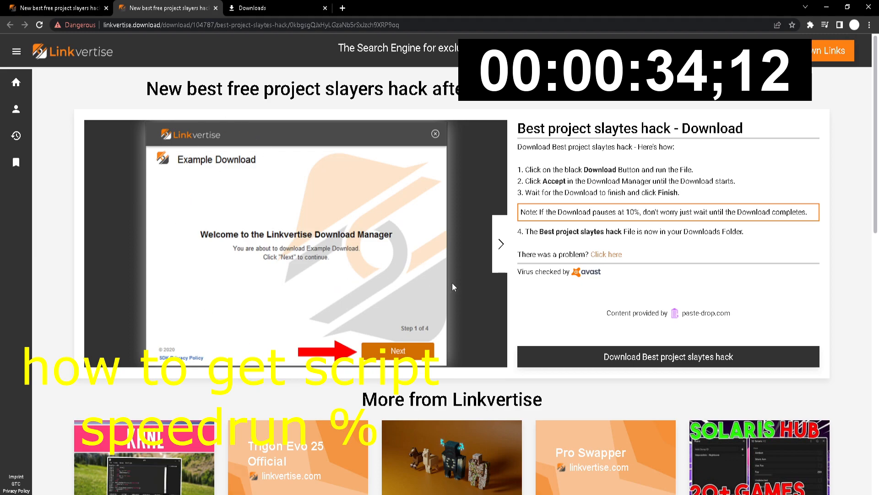
pyautogui.click(398, 350)
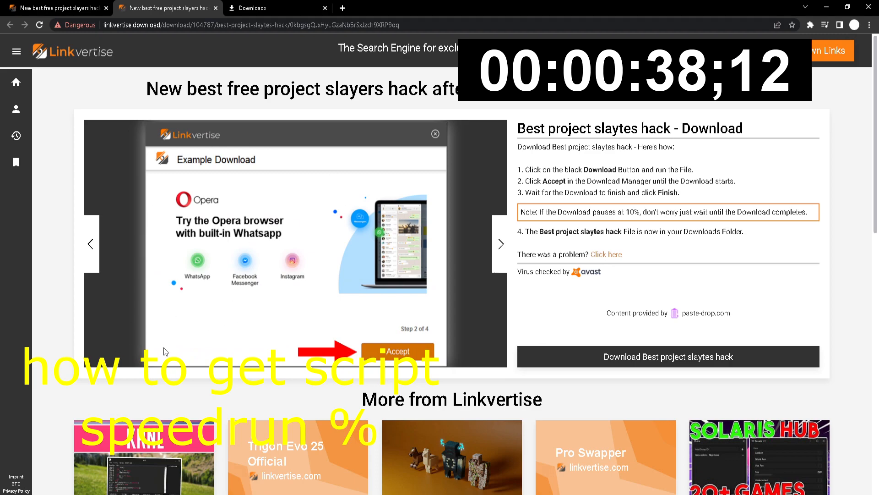
pyautogui.moveTo(331, 246)
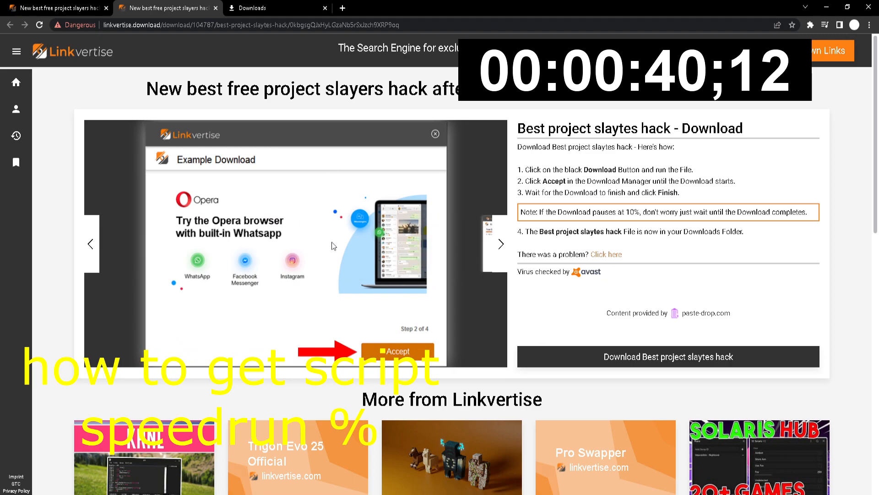
pyautogui.click(397, 351)
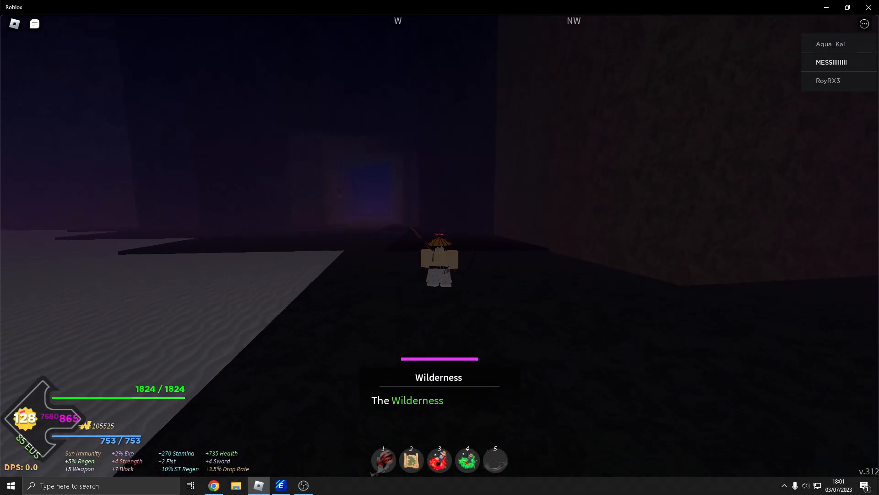
# - Bring up the Roblox window with the Shark Hub v2 PREMIUM script menu
pyautogui.click(280, 486)
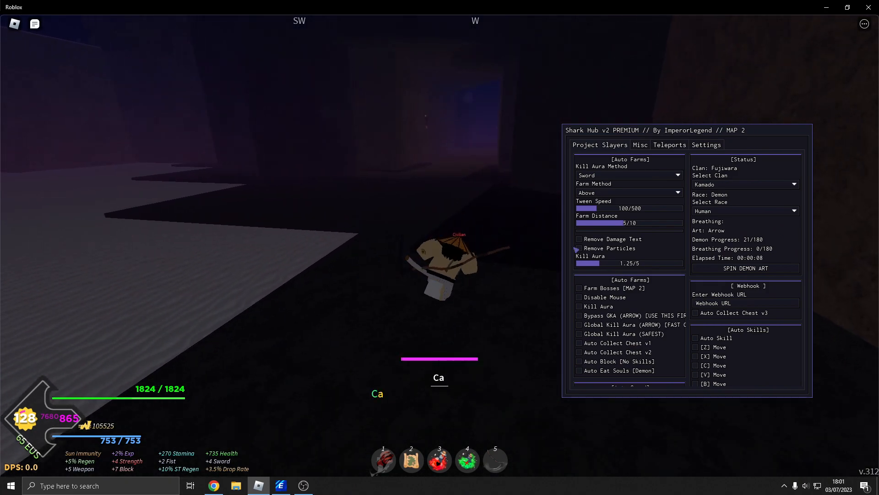
# - Enable Universal God Mode from Shark Hub's Misc page
pyautogui.click(640, 145)
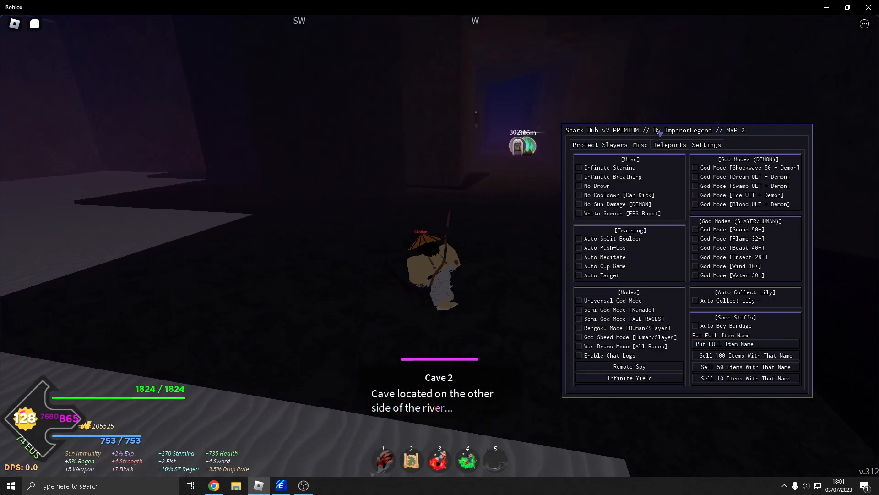
pyautogui.scroll(-3)
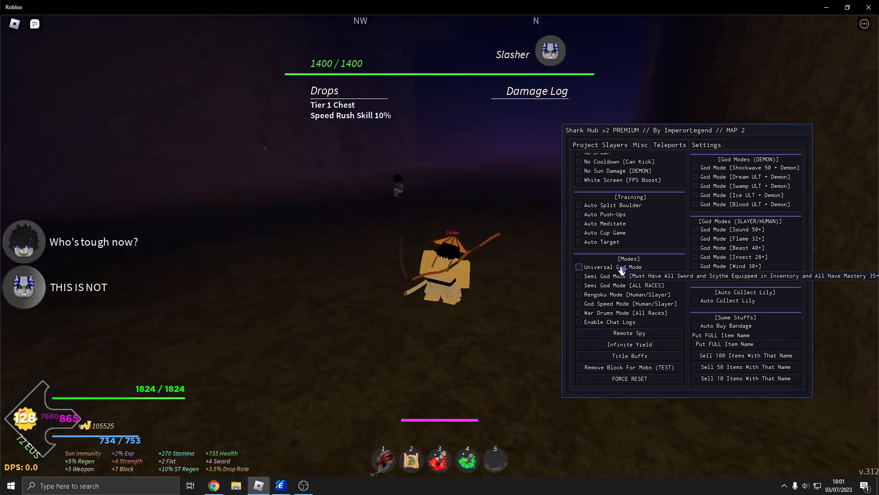
pyautogui.click(580, 266)
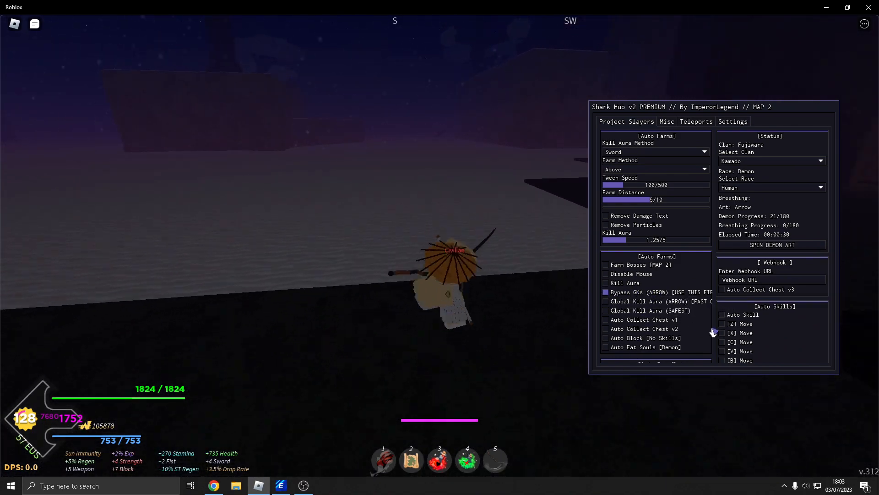
# - Tick Bypass GKA (ARROW) under Project Slayers Auto Farms
pyautogui.click(605, 310)
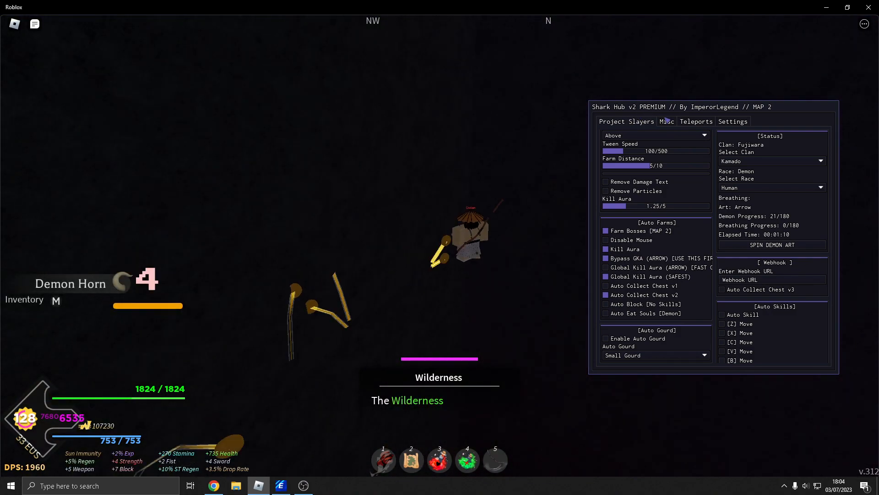
# - Switch Shark Hub to its Misc options page
pyautogui.click(666, 121)
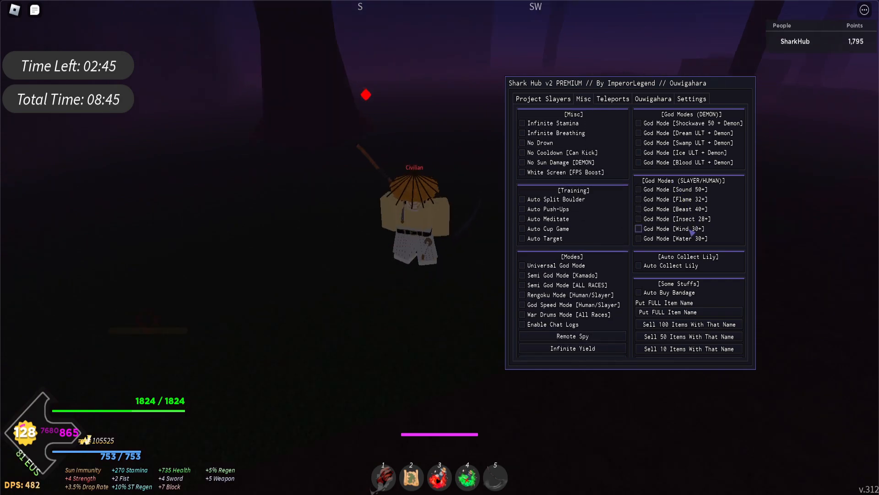
pyautogui.moveTo(557, 275)
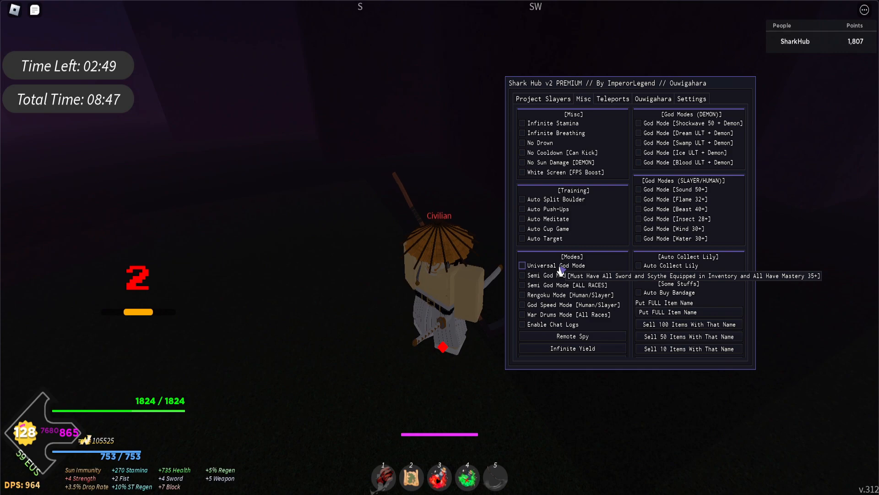
# - Enable Auto [Double Points] Orb under the Teleports Ouwigahara tab
pyautogui.click(612, 98)
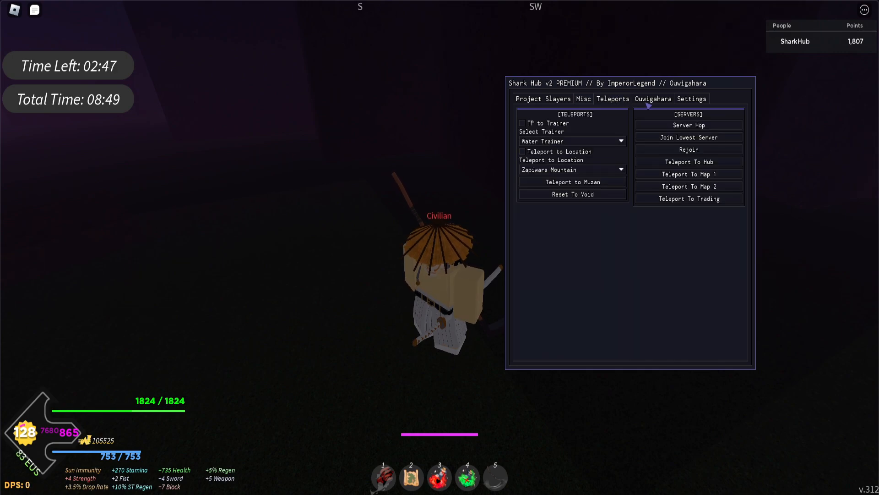
pyautogui.click(582, 99)
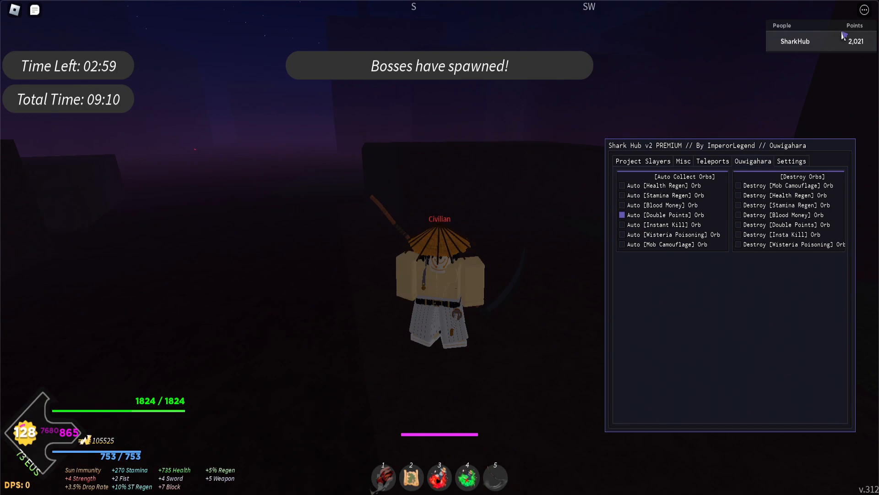
pyautogui.click(669, 162)
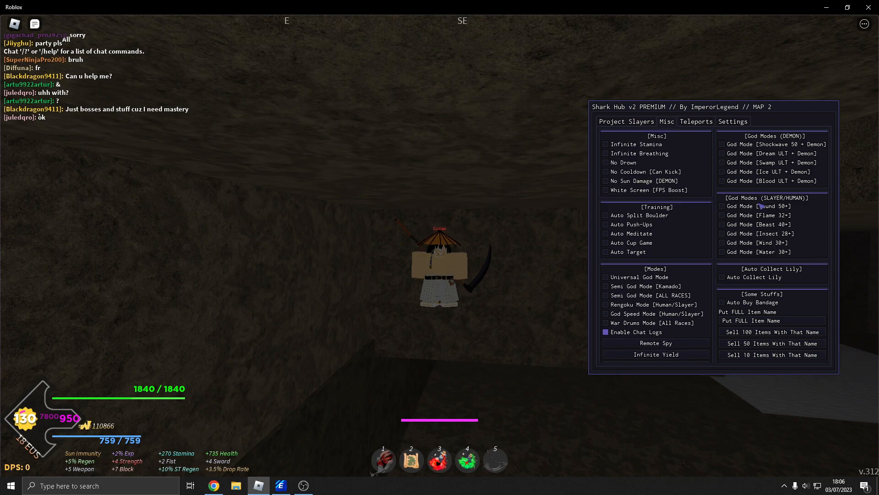
# - Return to the Project Slayers tab to review the enabled Auto Farms
pyautogui.click(626, 121)
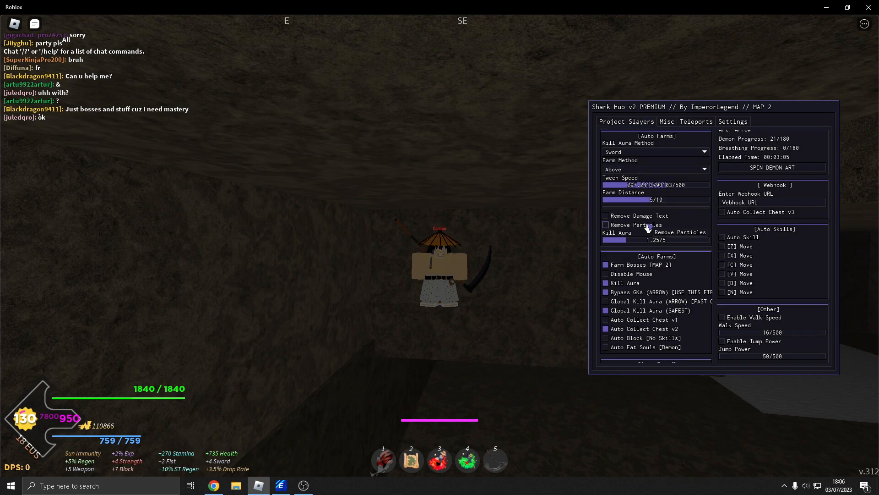